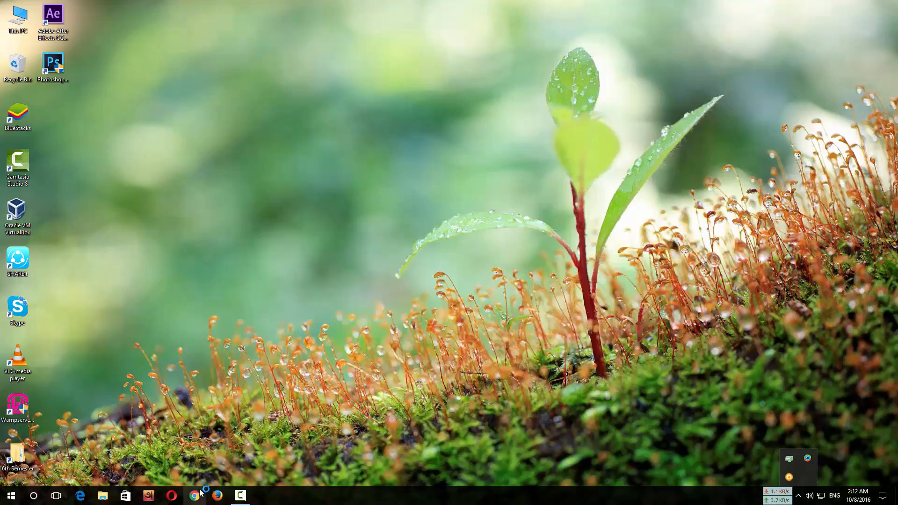
Step: Launch Chrome and search Google for 'remote mouse'
click(194, 495)
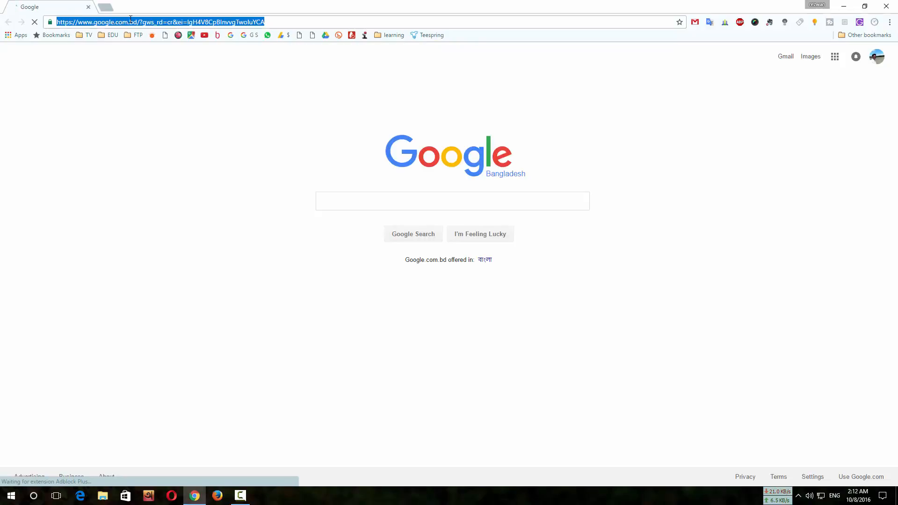
text(remote mouse)
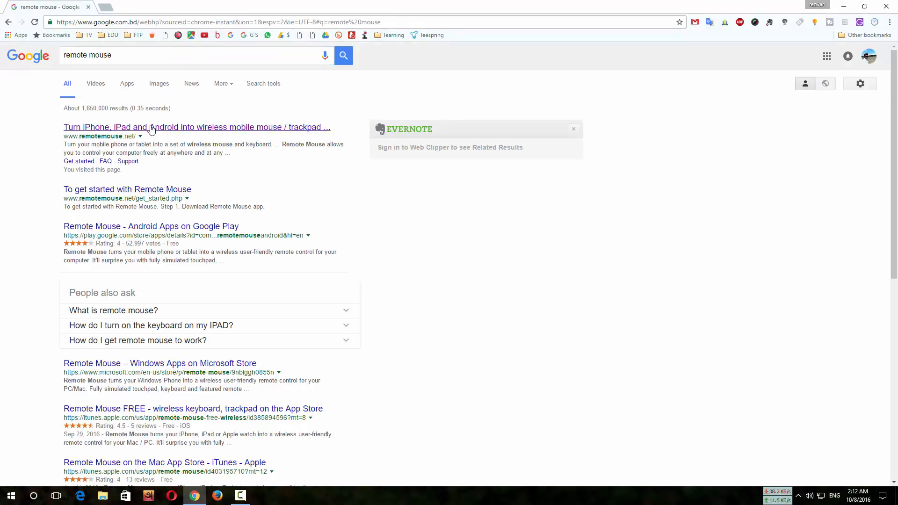
Step: Open remotemouse.net, choose GET NOW, and download the Windows server
click(197, 127)
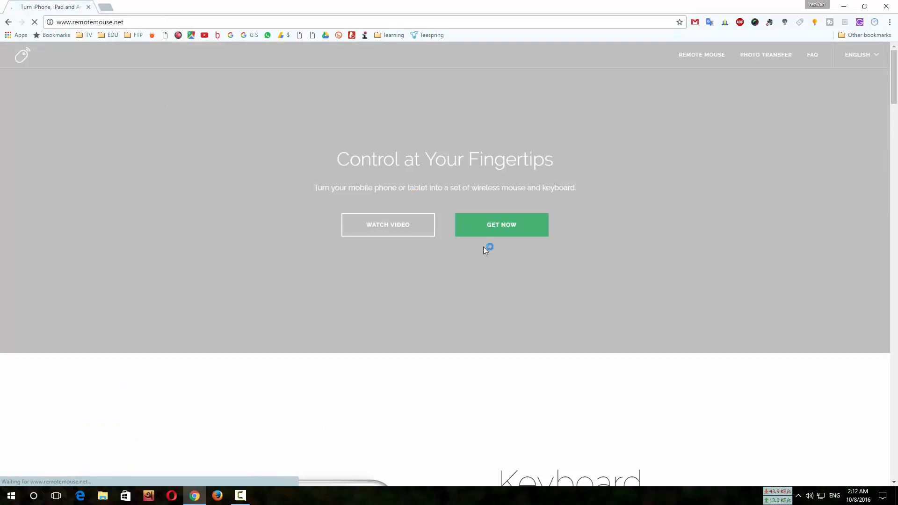
click(501, 225)
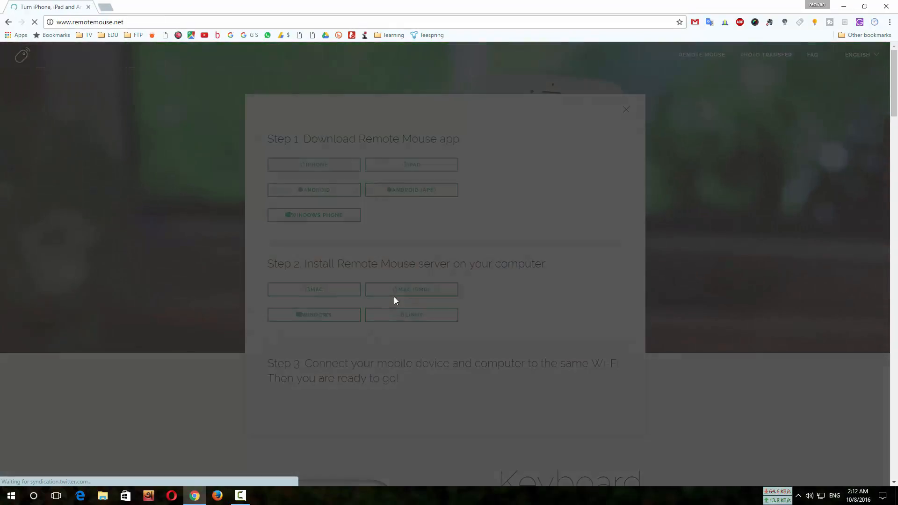
click(314, 314)
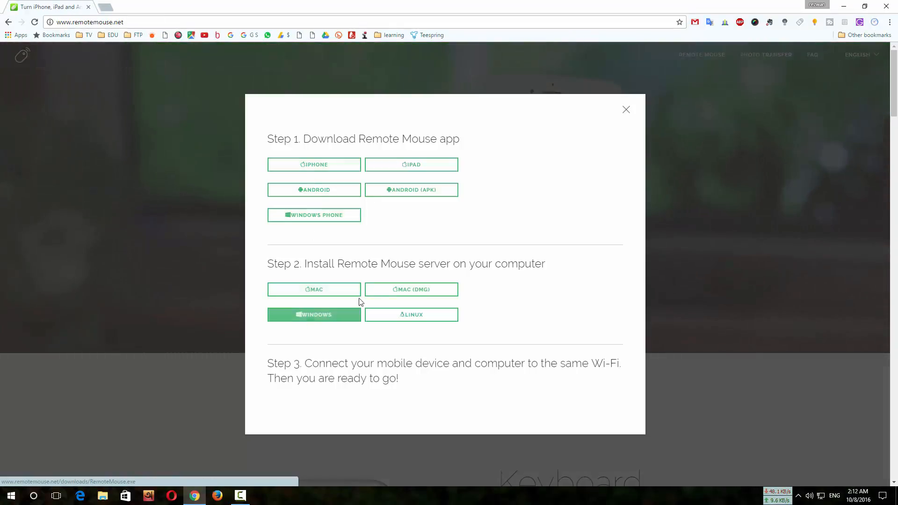
click(314, 314)
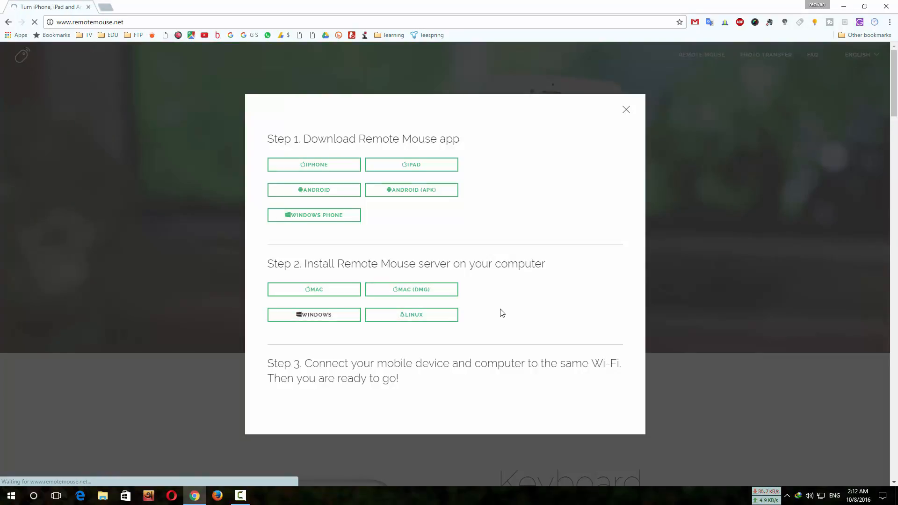
click(314, 314)
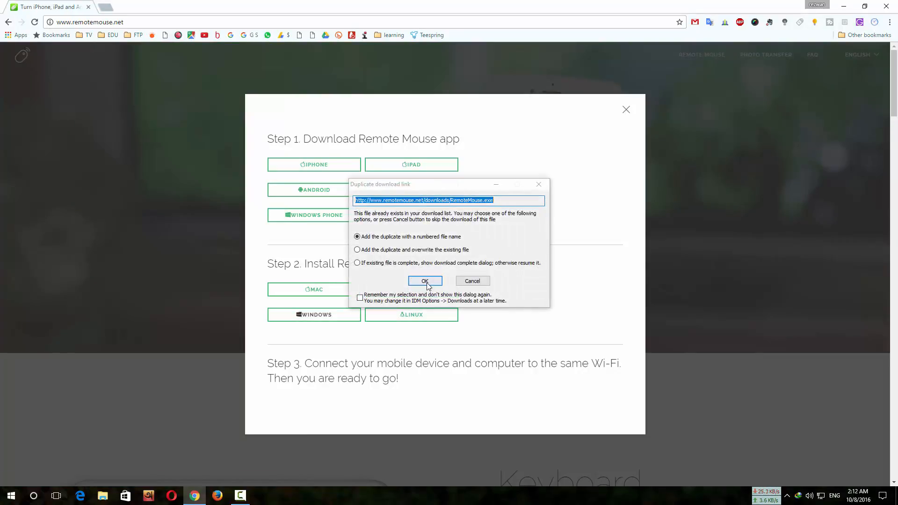
Step: Keep the duplicate as RemoteMouse_2.exe and download it to completion
click(425, 281)
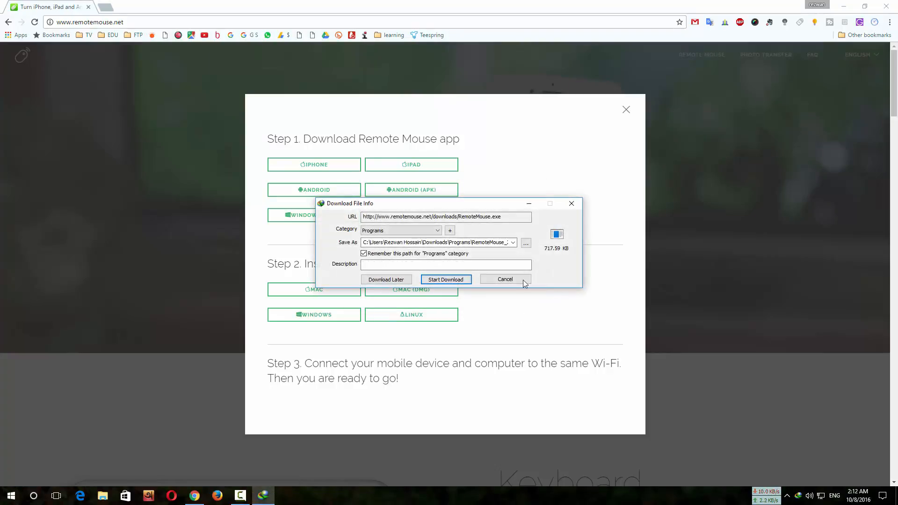
click(445, 279)
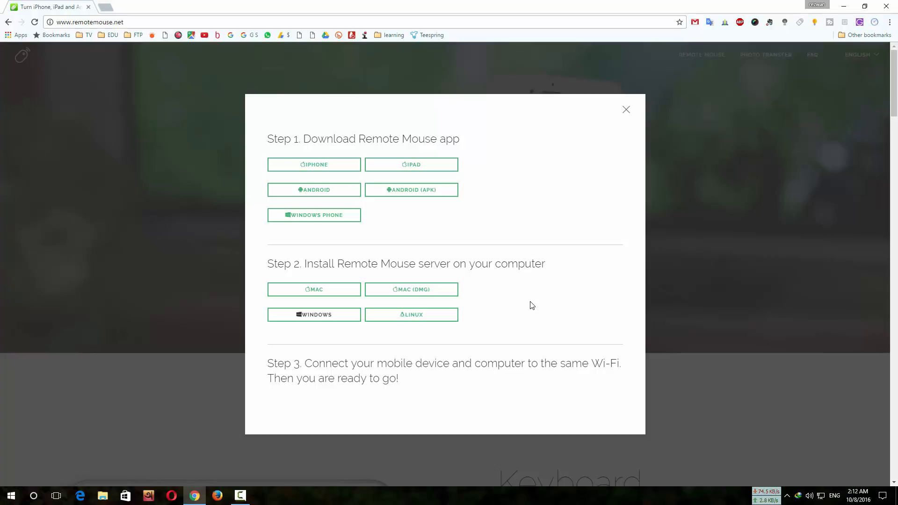
click(625, 109)
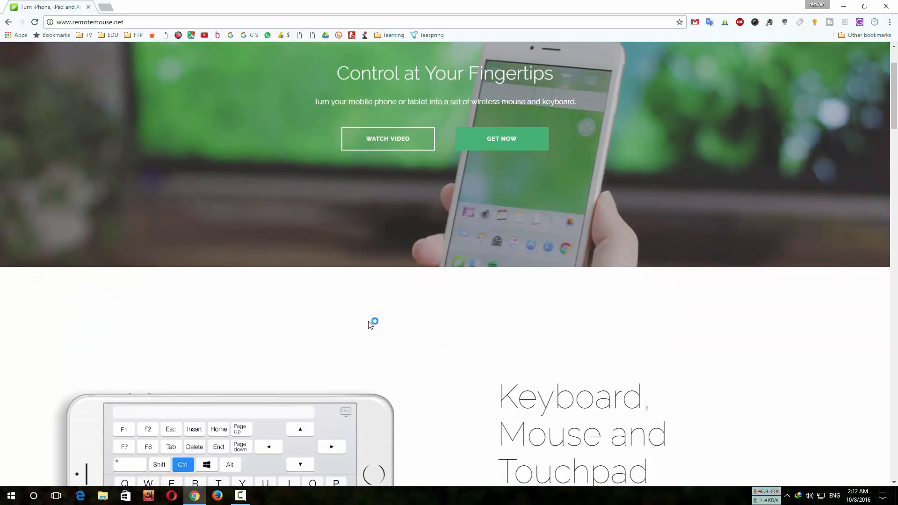
scroll(down, 3)
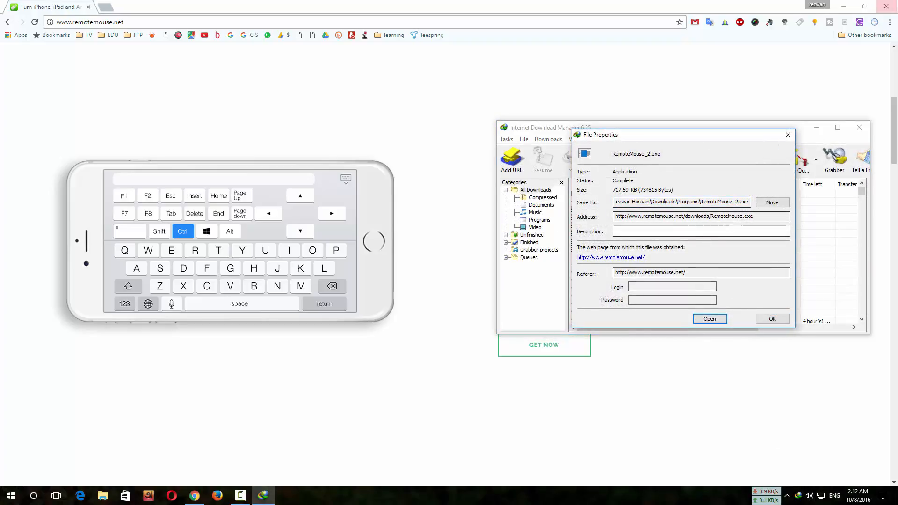
Step: Run RemoteMouse_2.exe, install in English, and finish the setup wizard
click(709, 319)
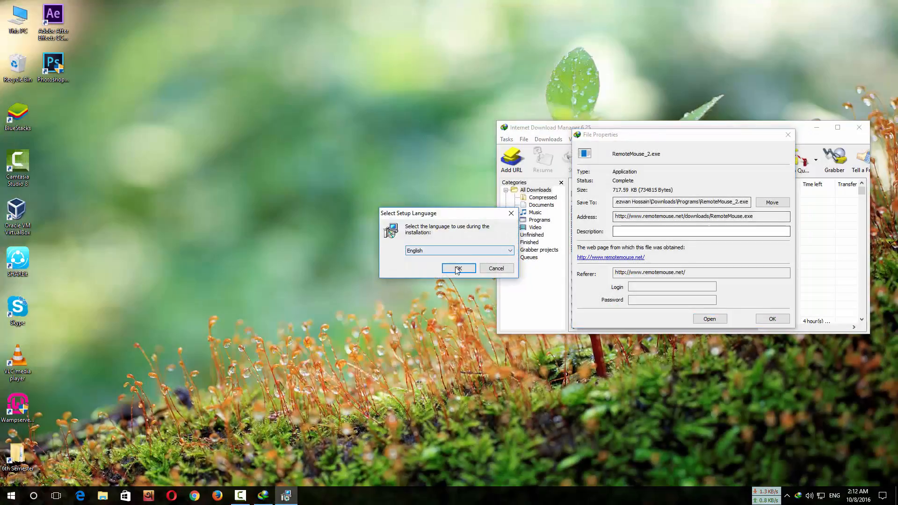
click(459, 268)
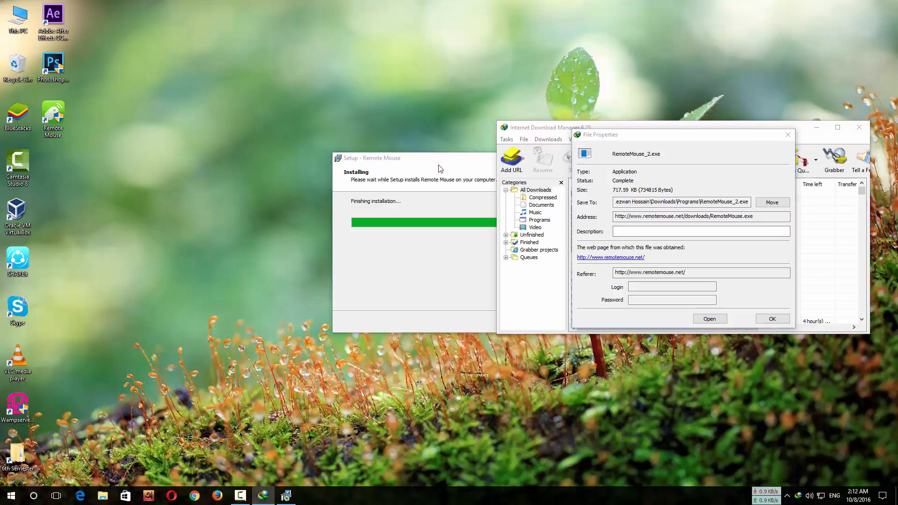
click(771, 319)
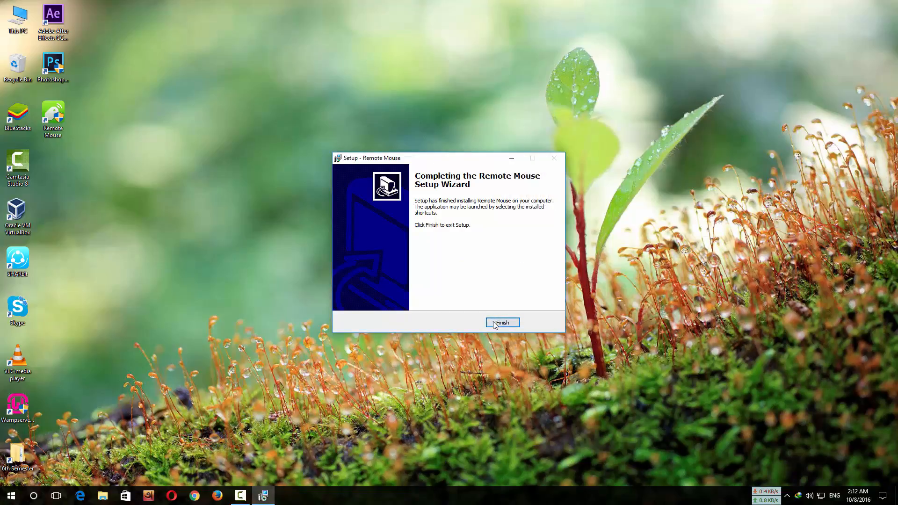
click(502, 322)
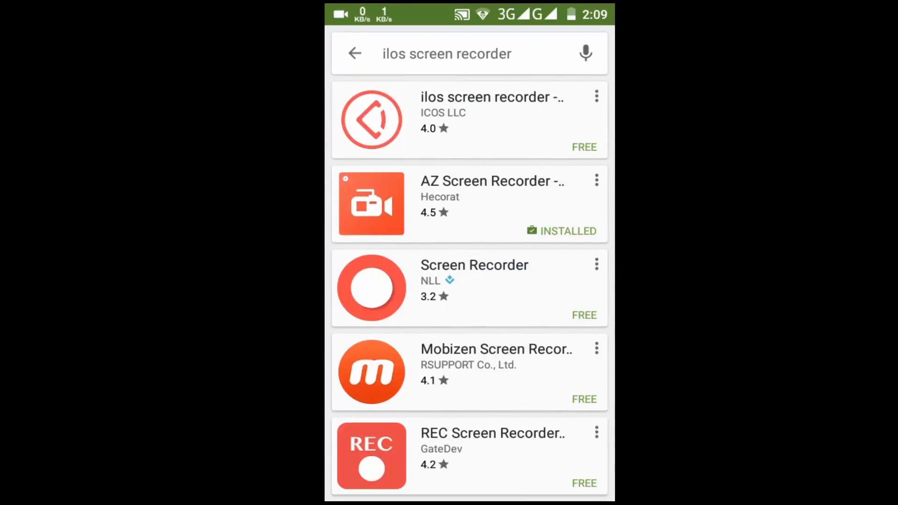
Step: Leave the screen recorder results and search the Play Store for 'mouse'
click(354, 53)
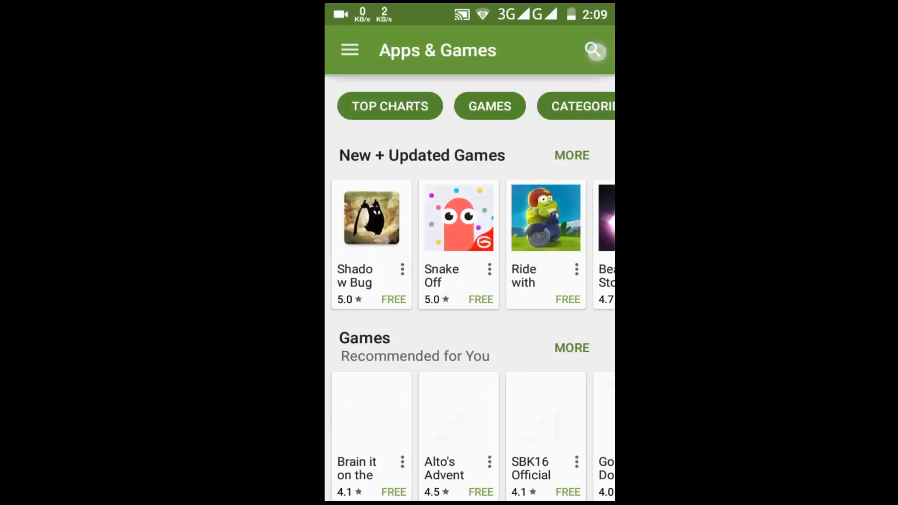
click(594, 50)
text(remote)
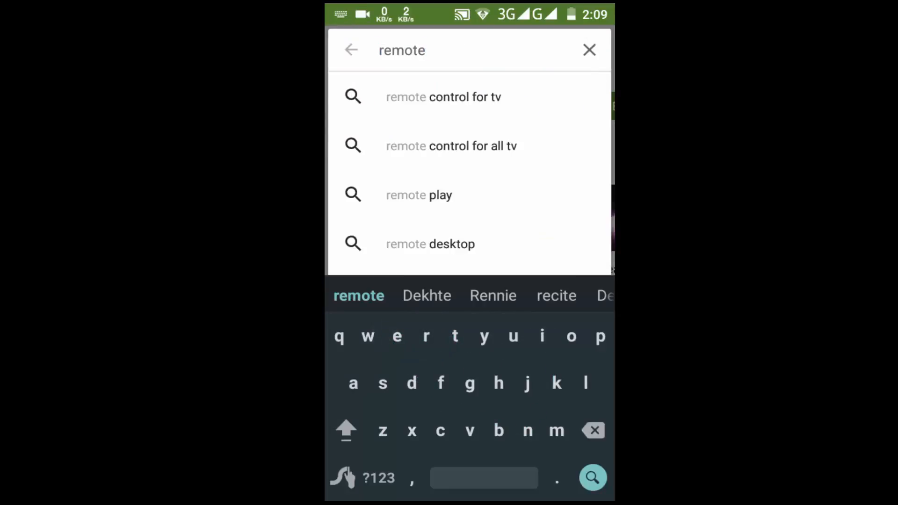
text(mouse)
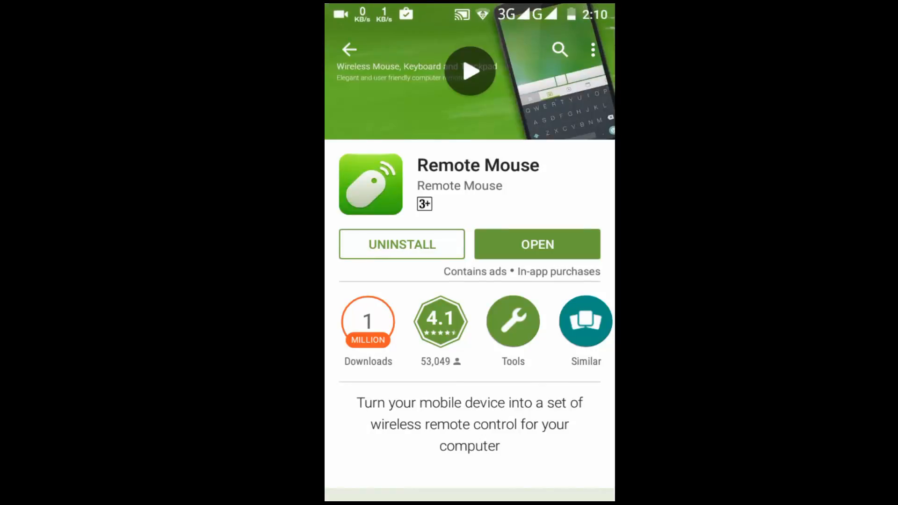
Step: Open the installed Remote Mouse app and tap START past the intro
click(537, 245)
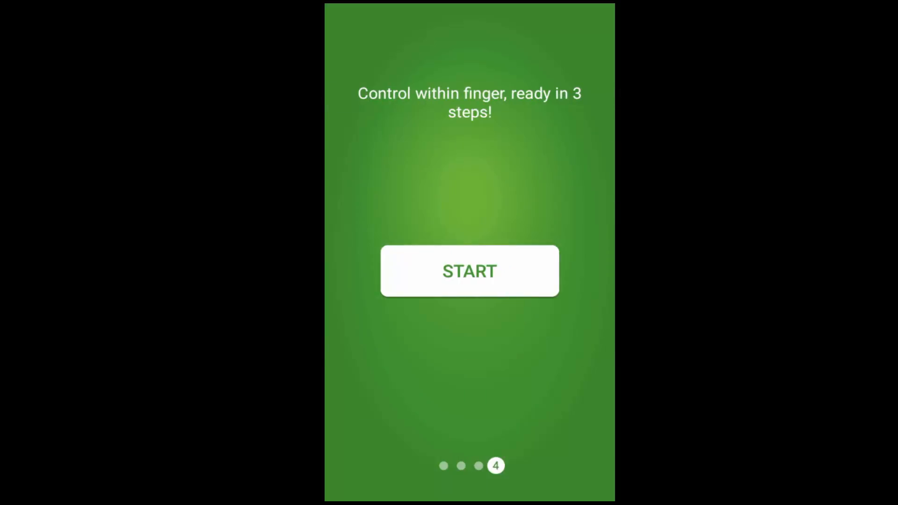
click(469, 270)
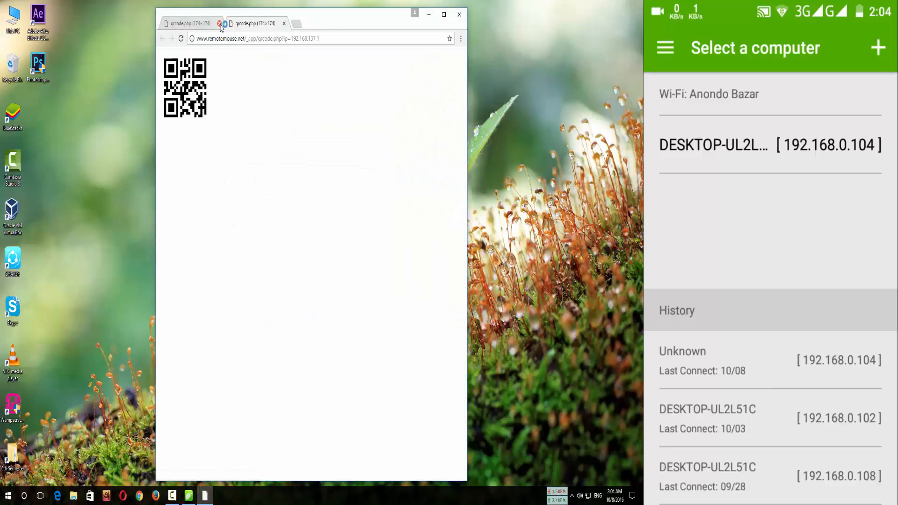
Step: Use the + button to connect the phone to the DESKTOP computer
click(218, 23)
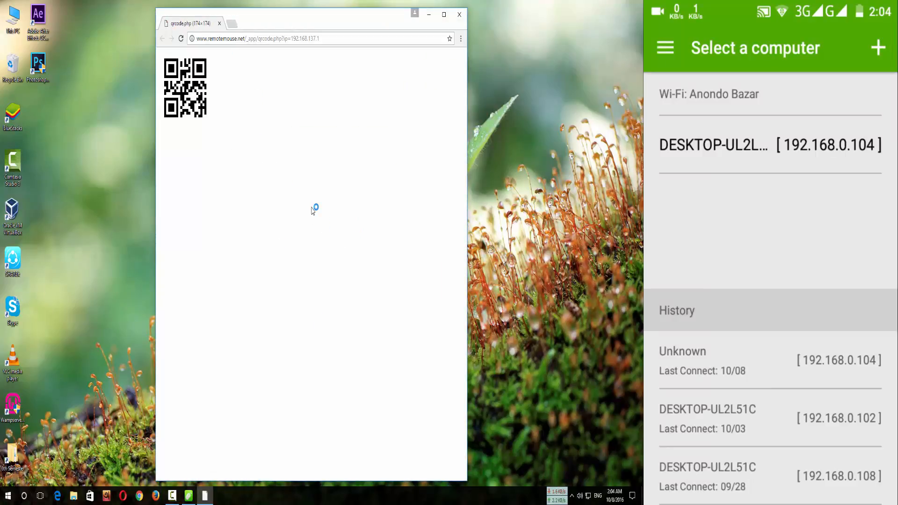
click(878, 48)
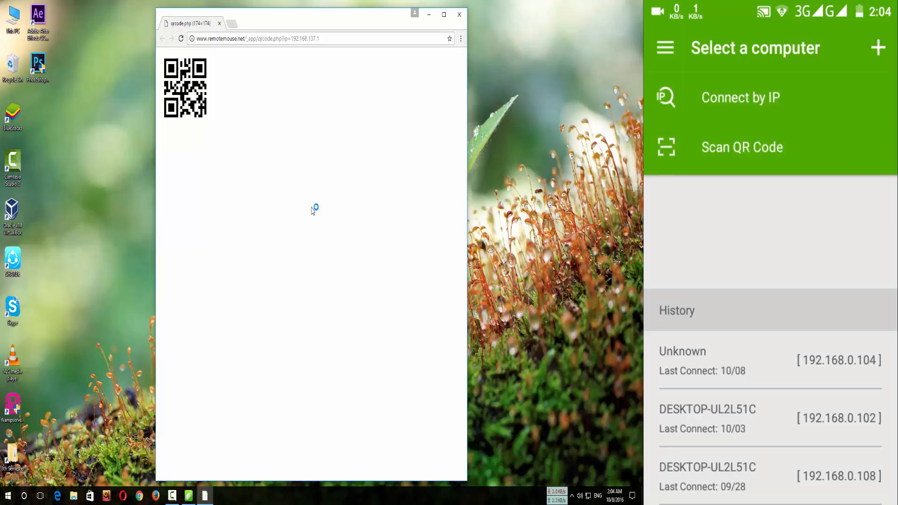
click(742, 148)
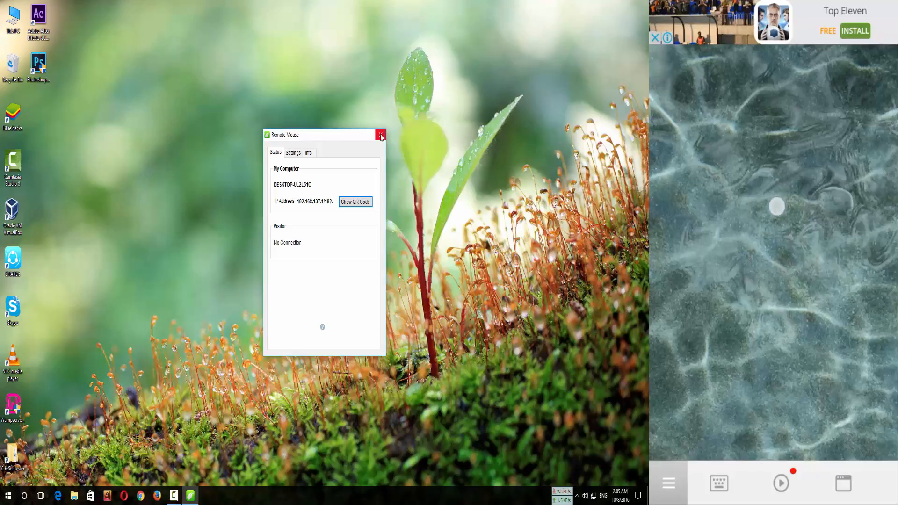
Step: Close the PC server window and remotely open and dismiss the desktop context menu
click(381, 135)
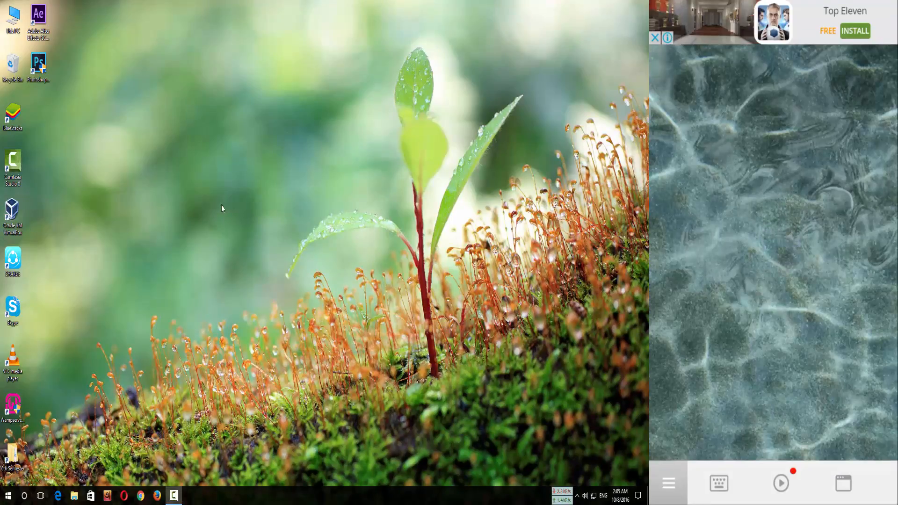
right_click(221, 209)
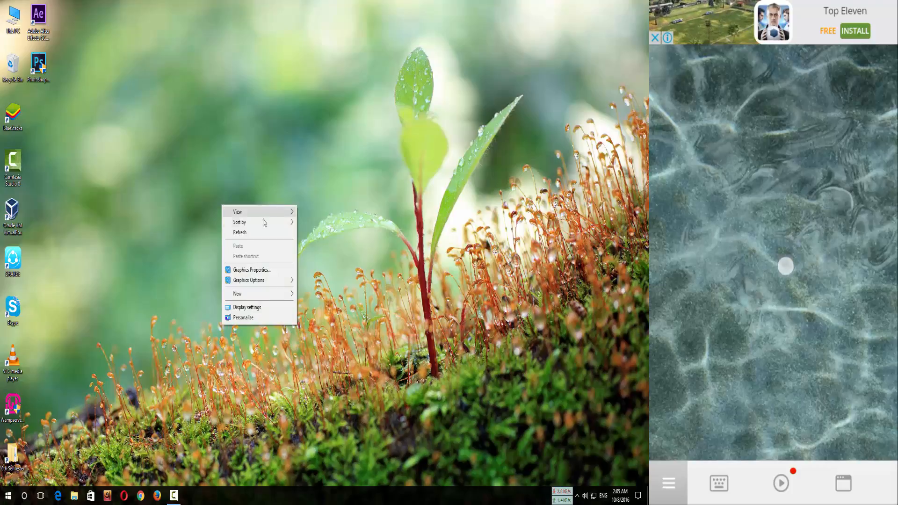
click(266, 159)
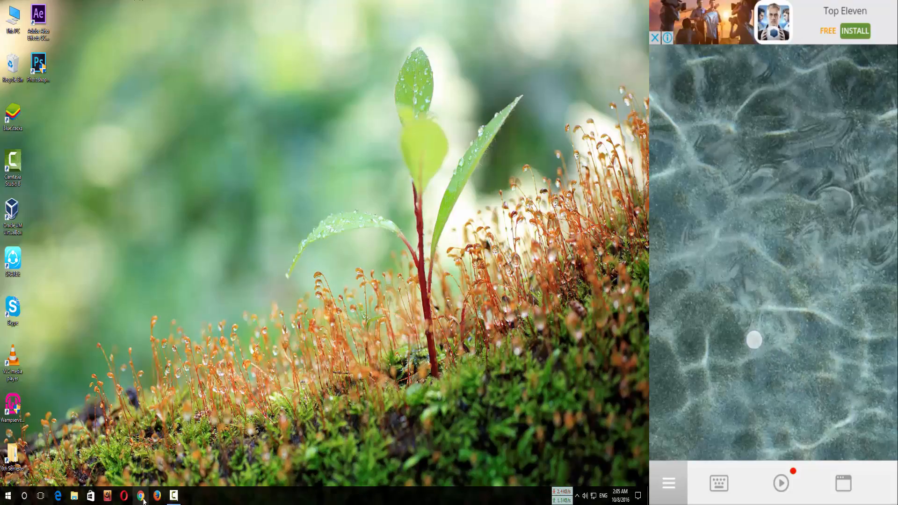
Step: Remotely launch Chrome and type 'yoy' from the phone keyboard
click(140, 495)
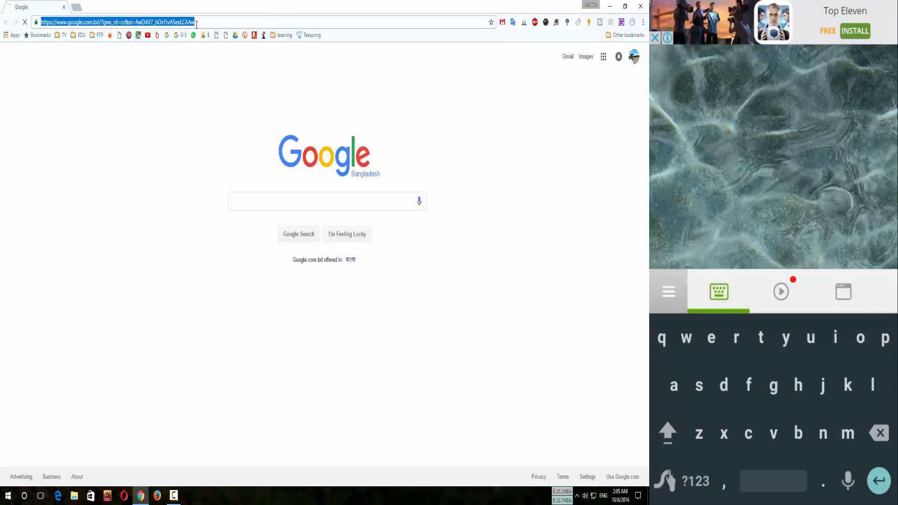
text(yoy)
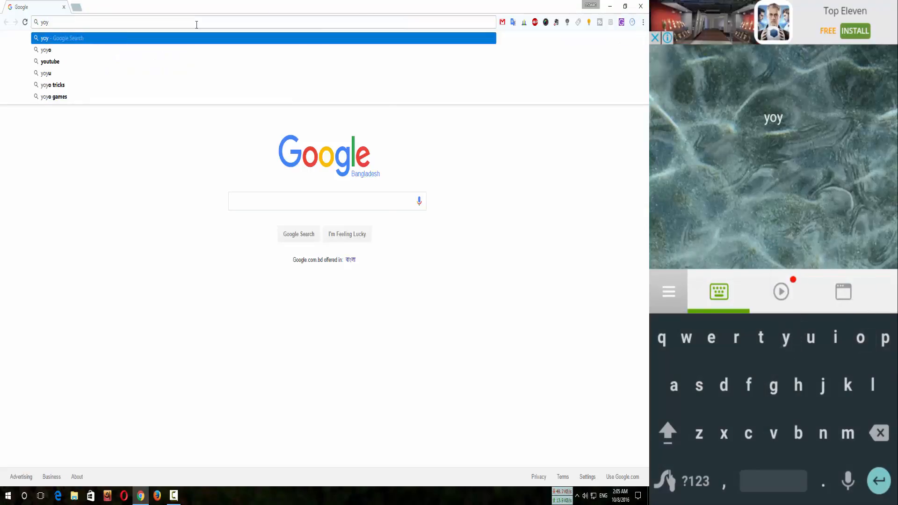